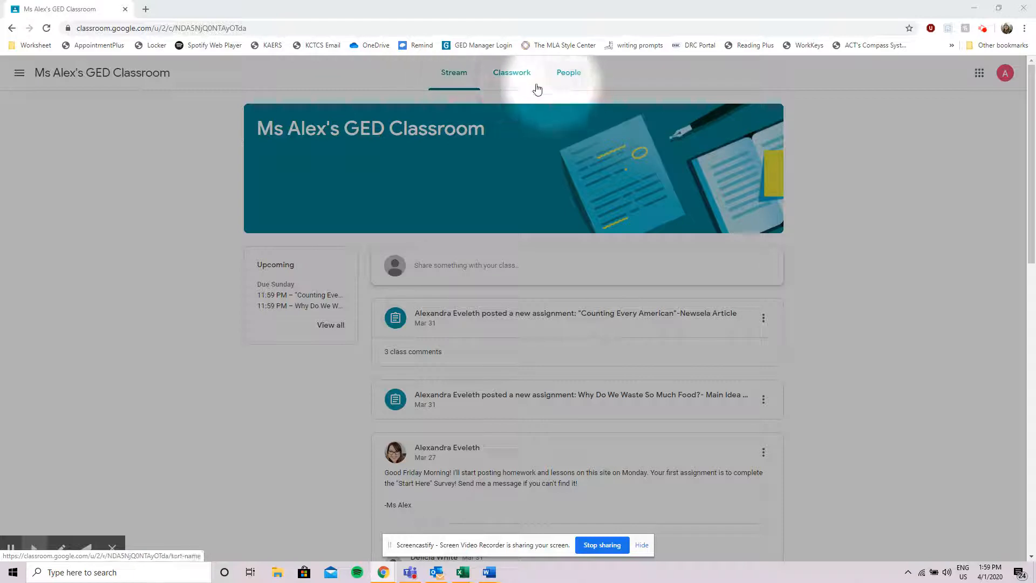
pyautogui.moveTo(455, 86)
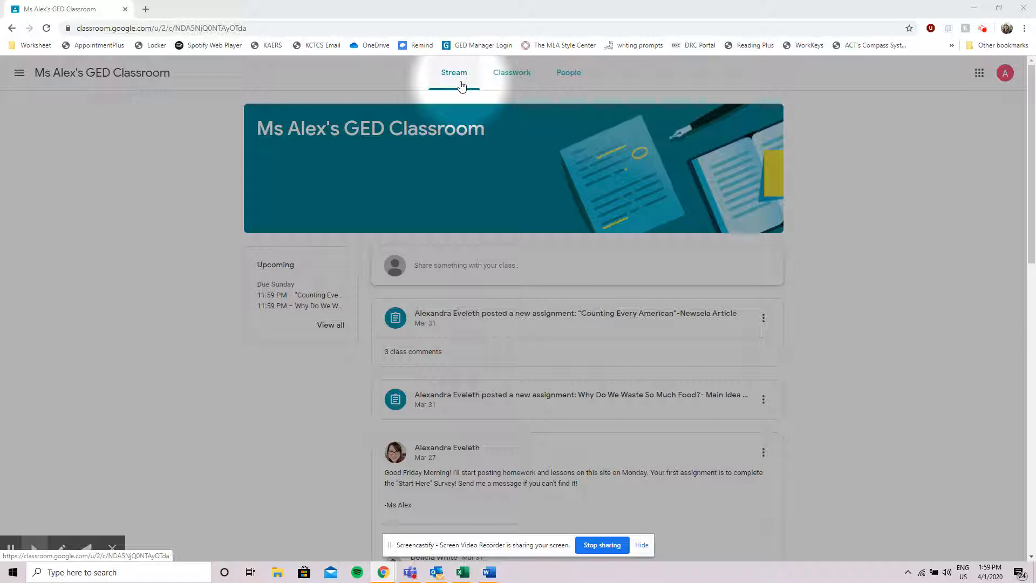
pyautogui.moveTo(403, 266)
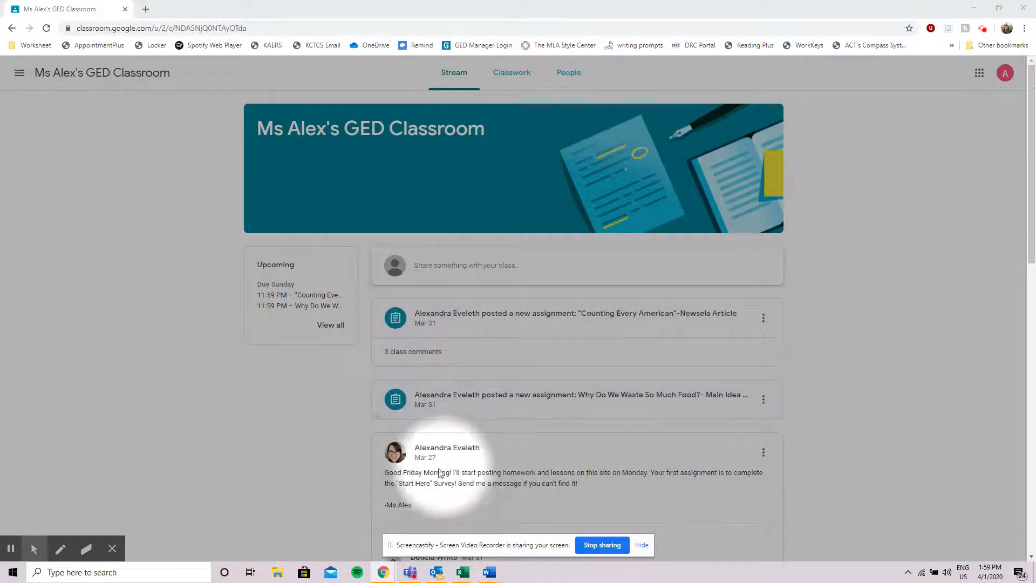
pyautogui.moveTo(423, 279)
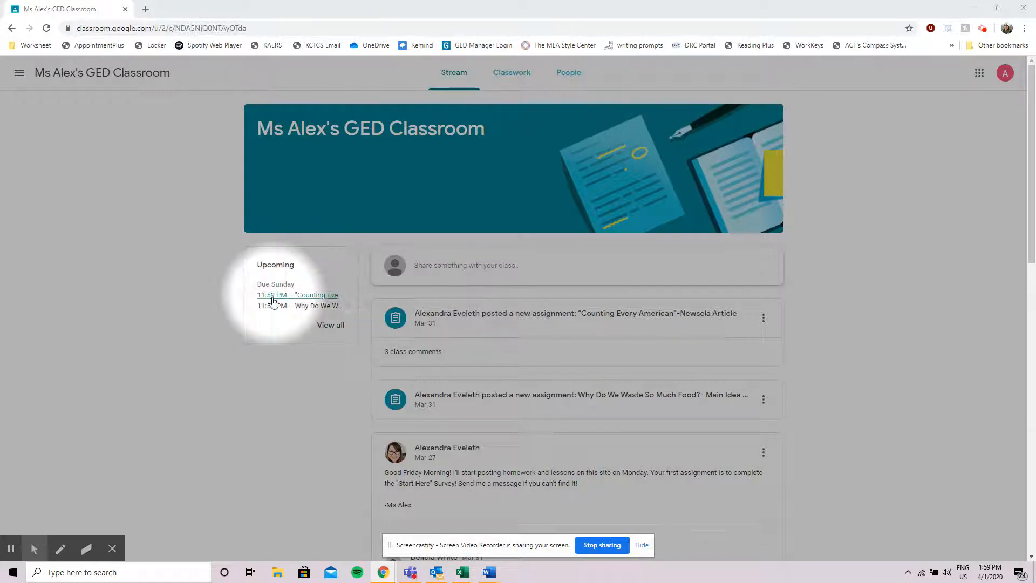
pyautogui.moveTo(285, 311)
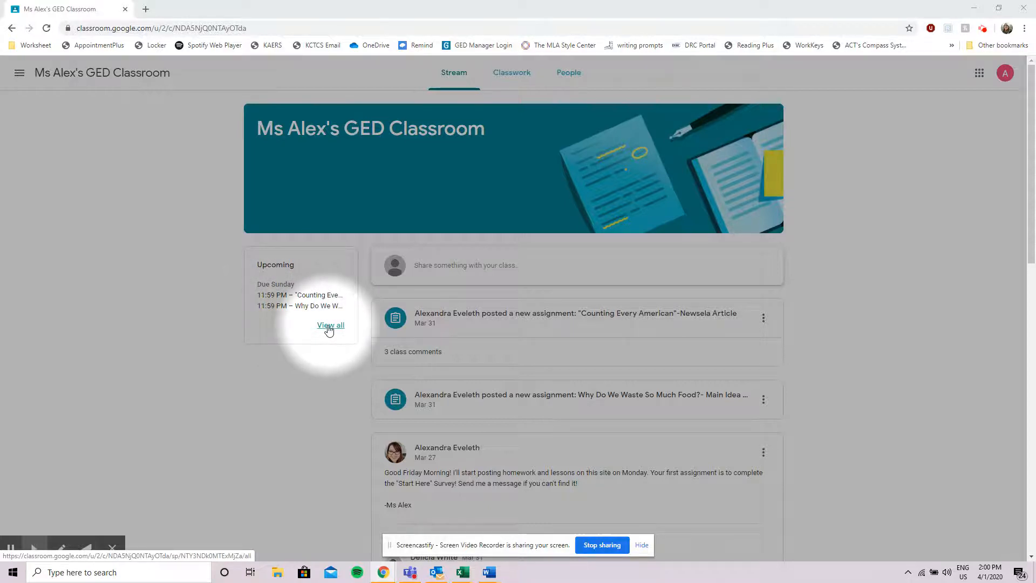
# Step: View the full assigned-work list, return to the stream, then show Classwork organised by topic
pyautogui.click(330, 325)
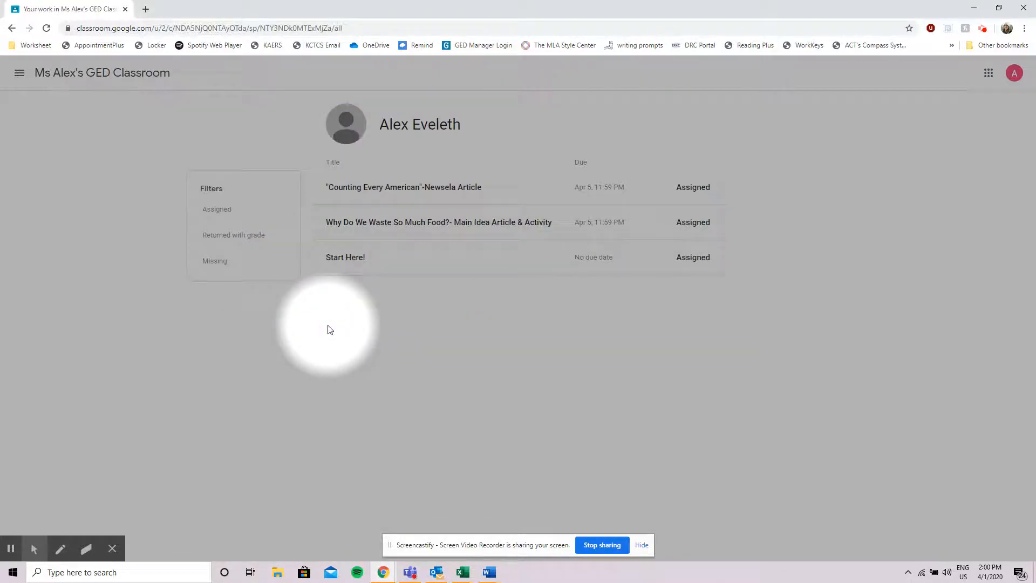
pyautogui.moveTo(389, 149)
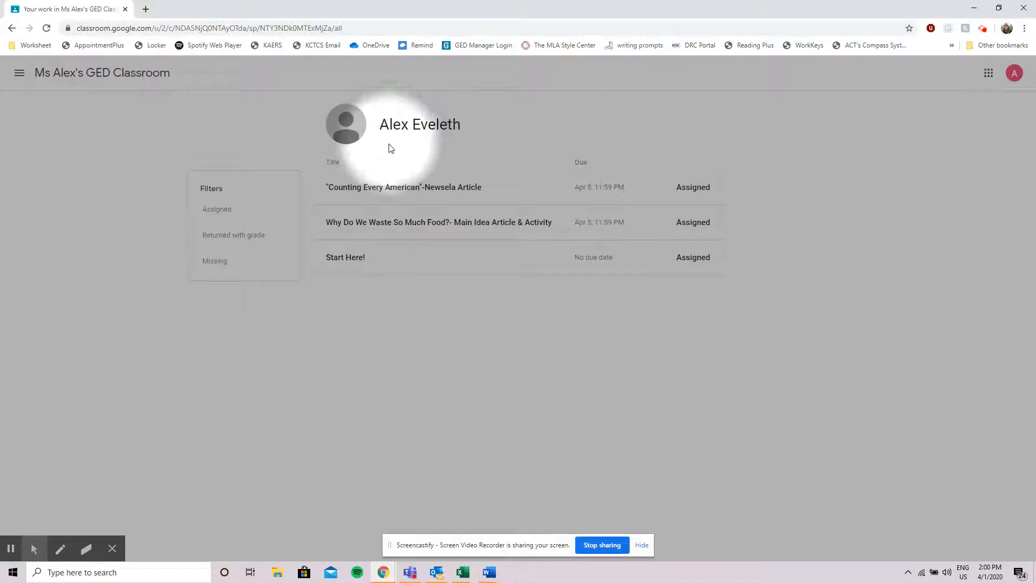
pyautogui.moveTo(390, 223)
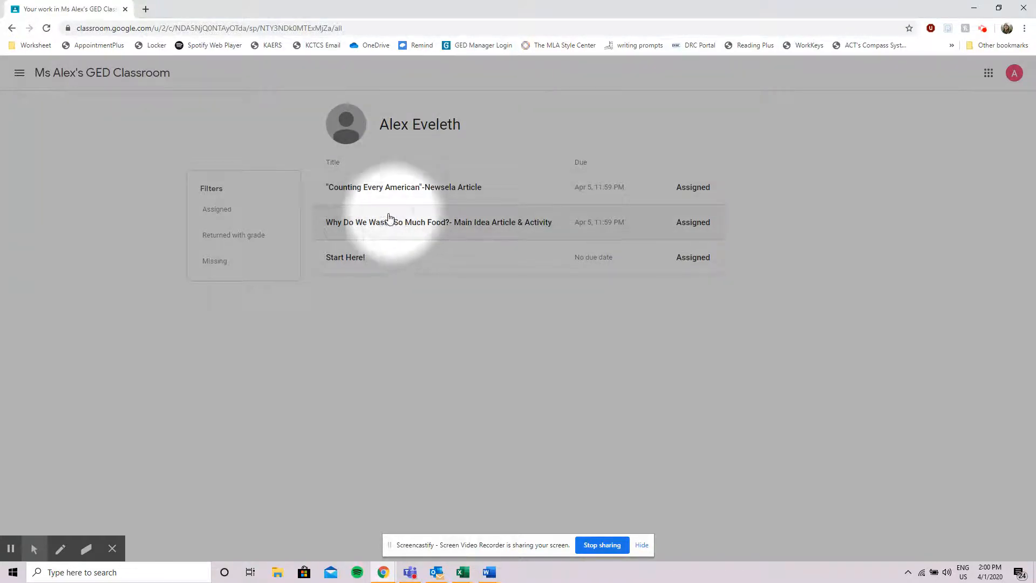
pyautogui.moveTo(344, 268)
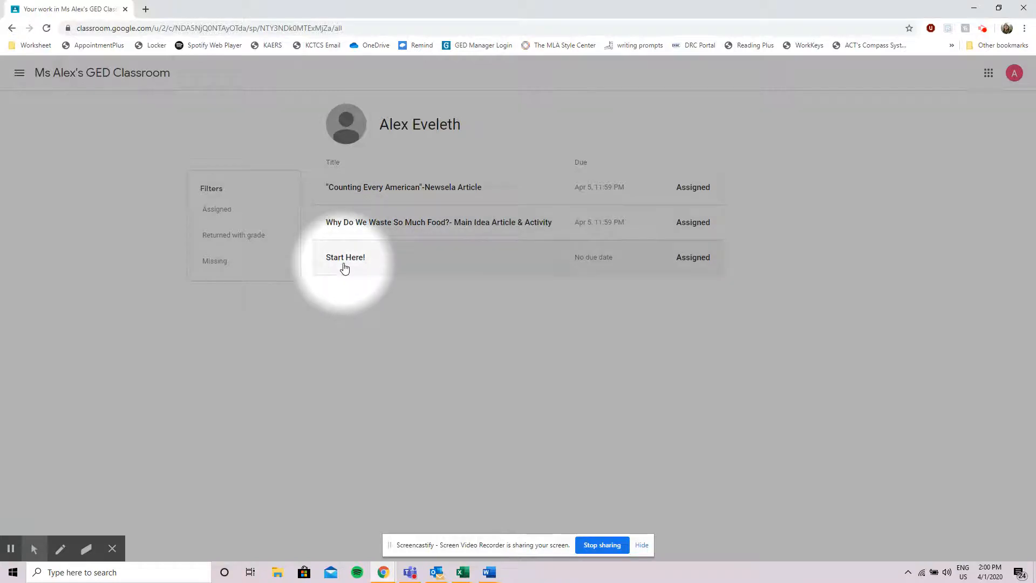
pyautogui.moveTo(237, 203)
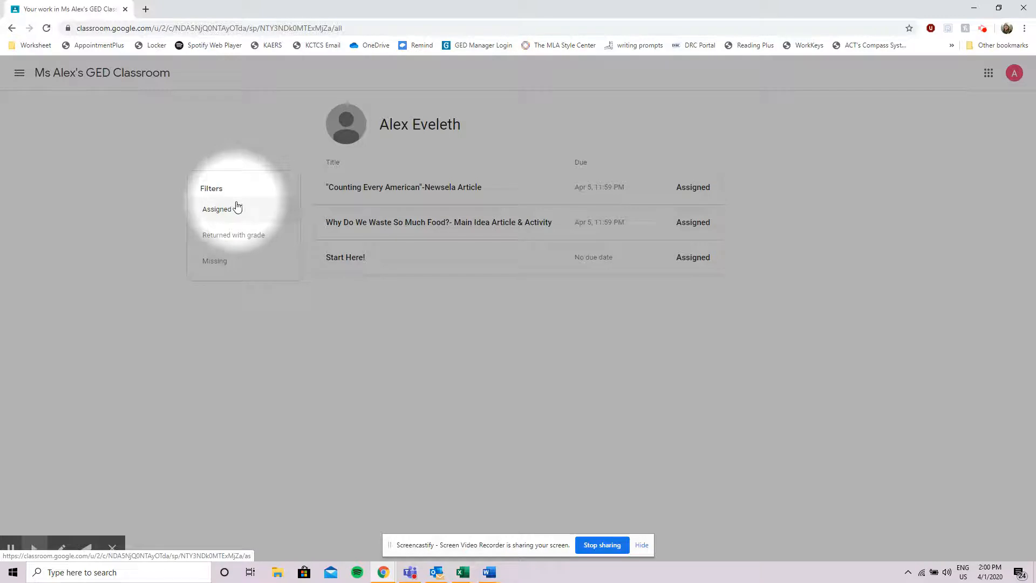
pyautogui.moveTo(240, 212)
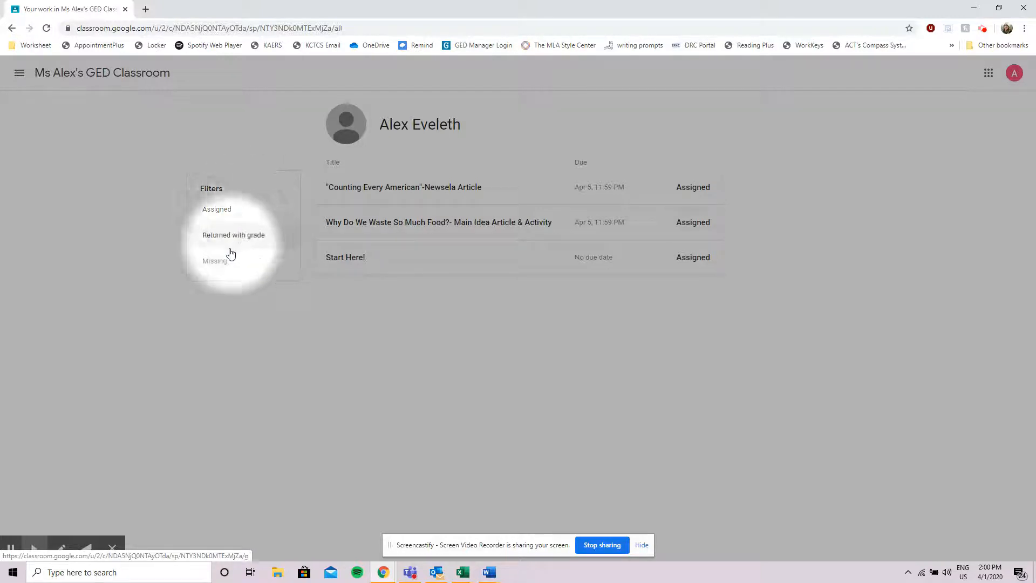
pyautogui.moveTo(229, 260)
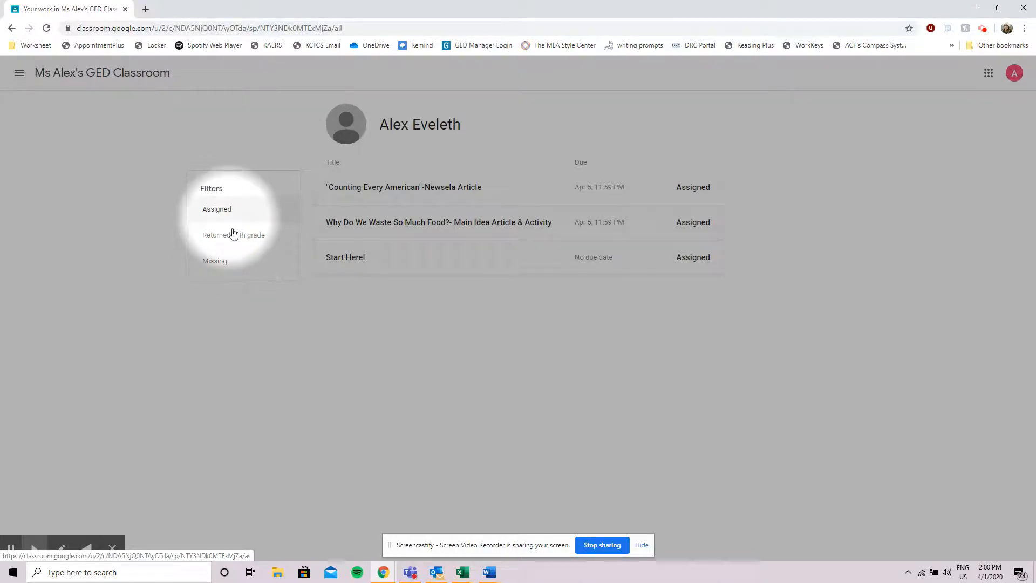
pyautogui.moveTo(234, 265)
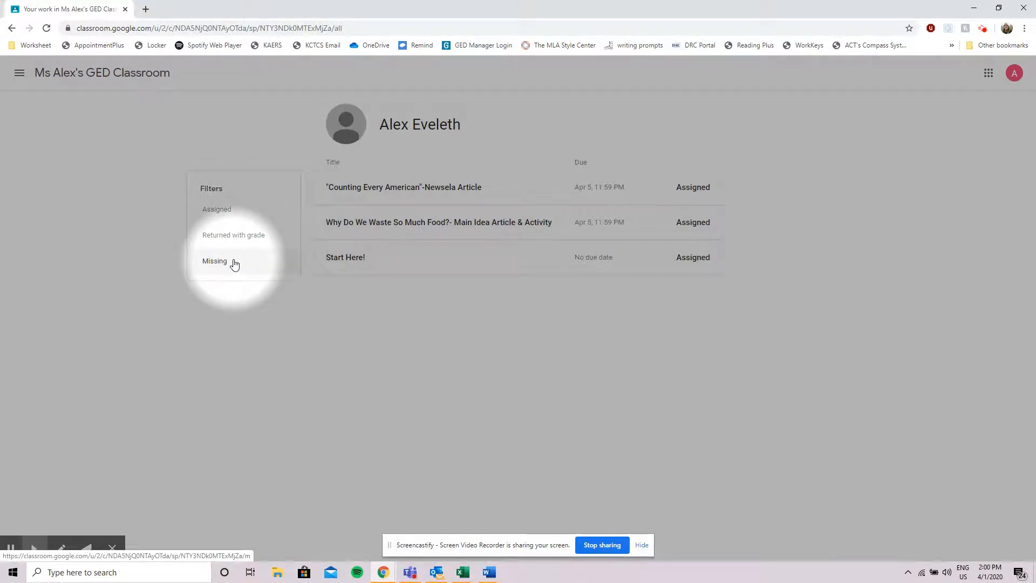
pyautogui.click(12, 28)
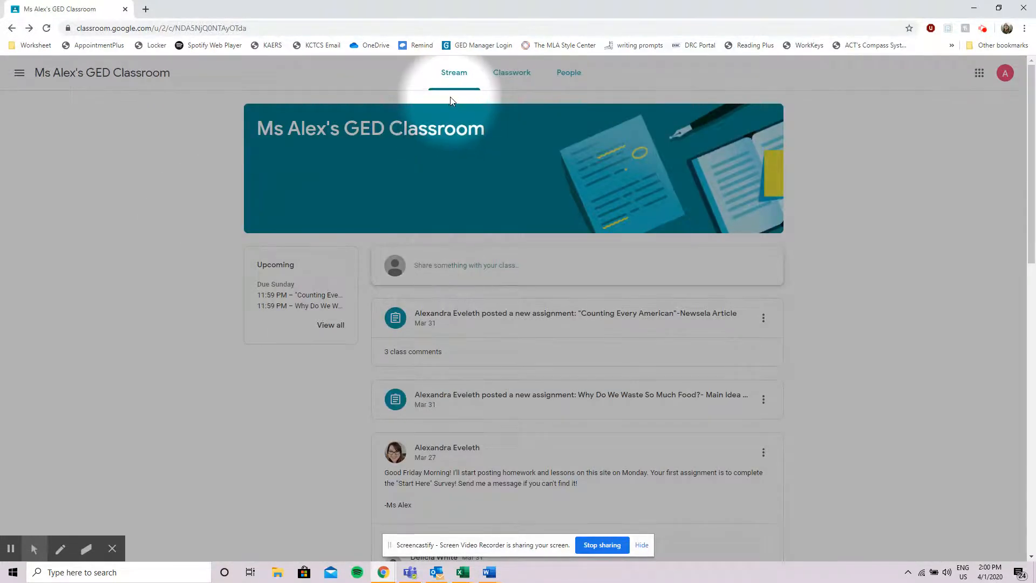
pyautogui.moveTo(511, 73)
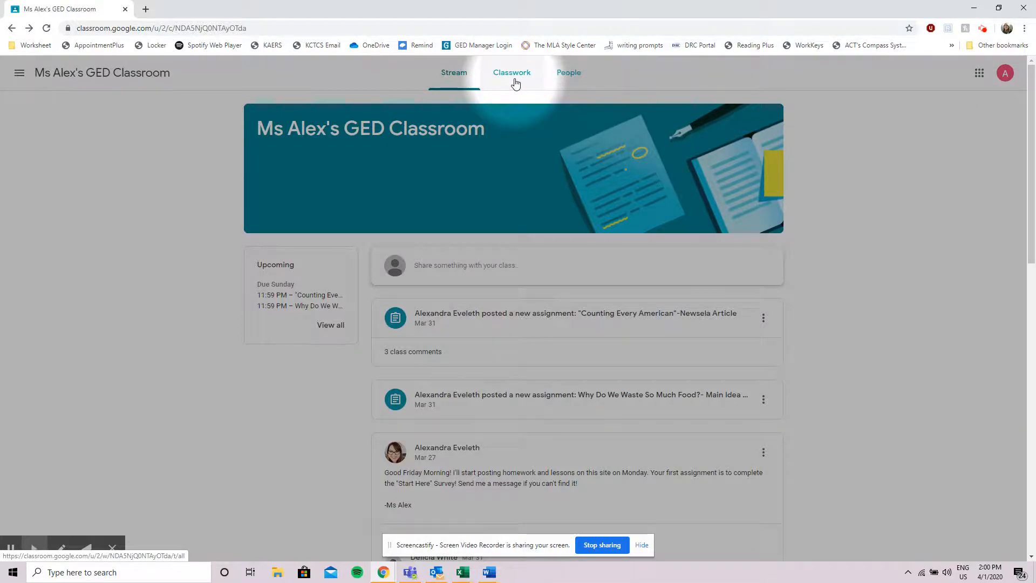
pyautogui.click(512, 73)
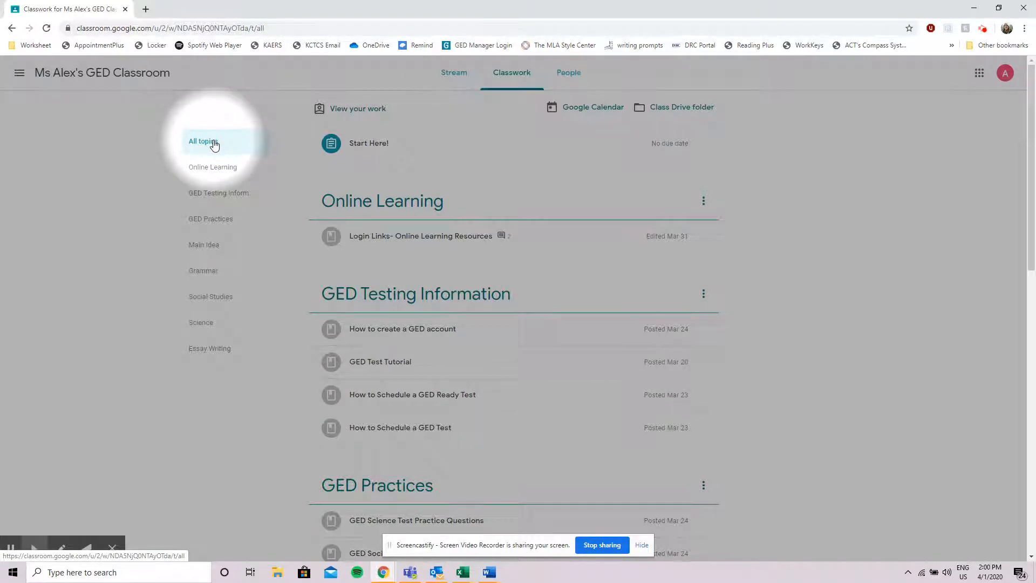
pyautogui.moveTo(203, 269)
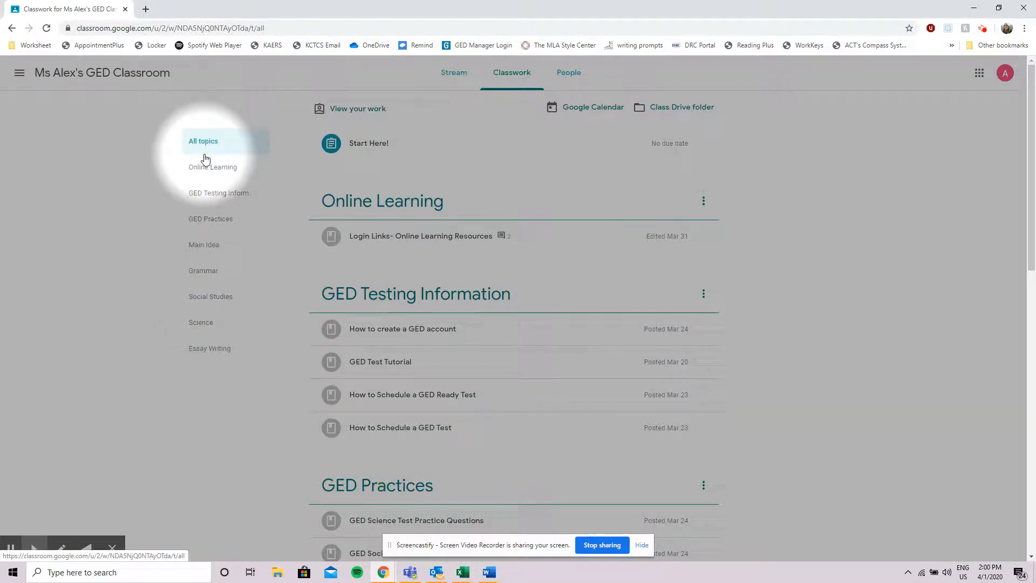
pyautogui.moveTo(218, 157)
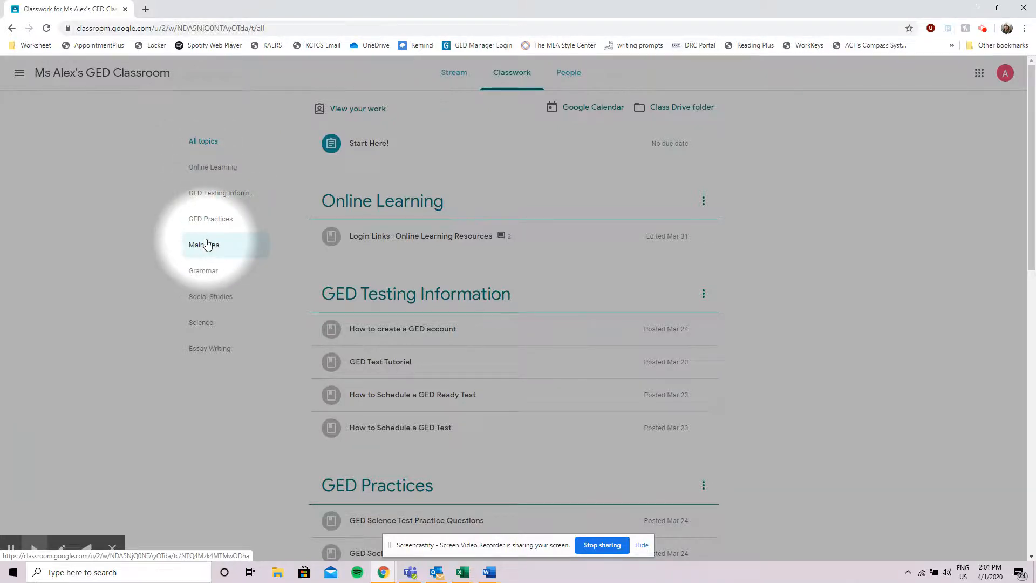
# Step: Filter Classwork to the Main Idea topic and review the food-waste assignment and its attachments
pyautogui.click(204, 245)
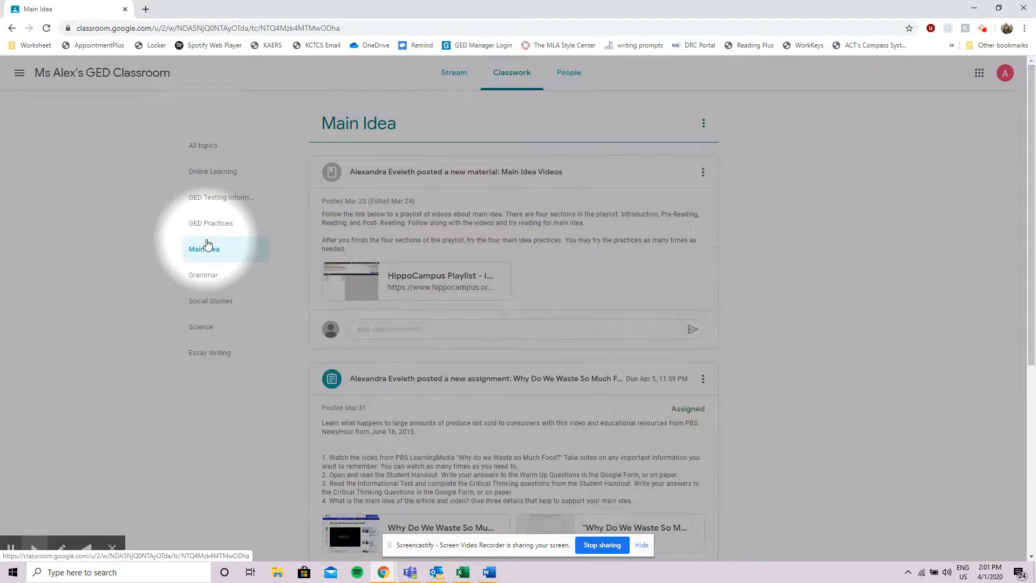
pyautogui.moveTo(389, 141)
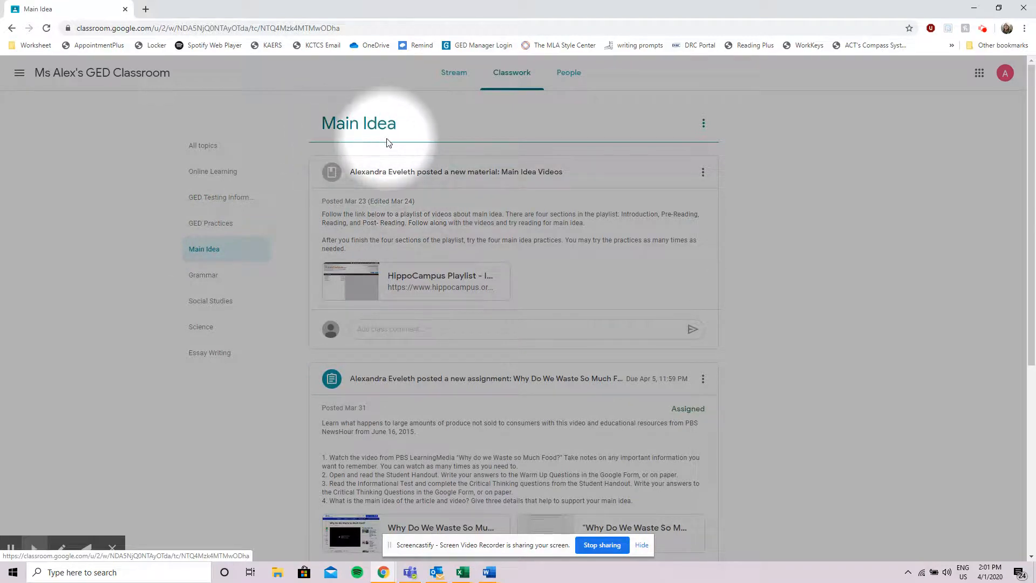
pyautogui.moveTo(370, 180)
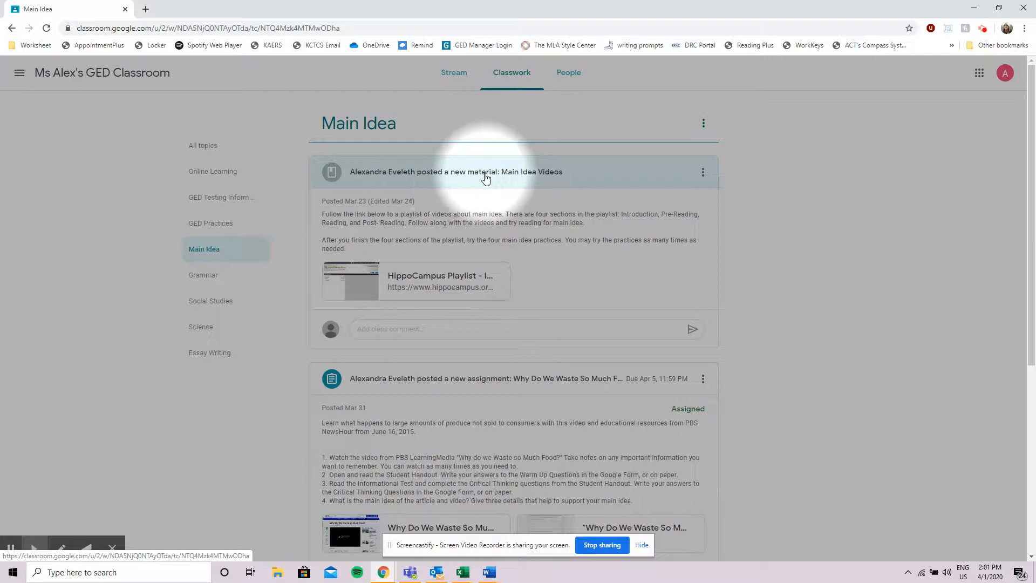
pyautogui.moveTo(476, 388)
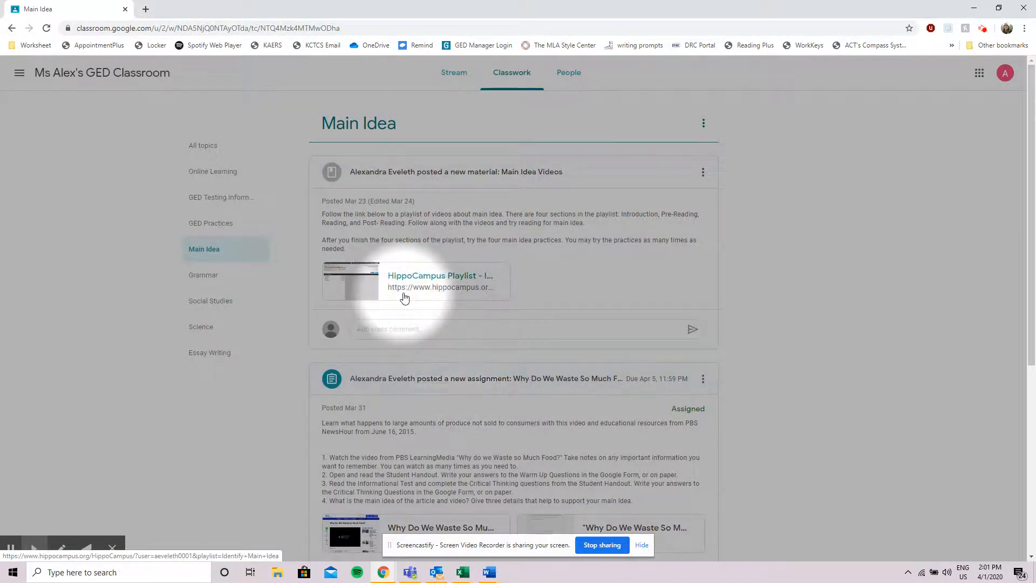
pyautogui.moveTo(427, 281)
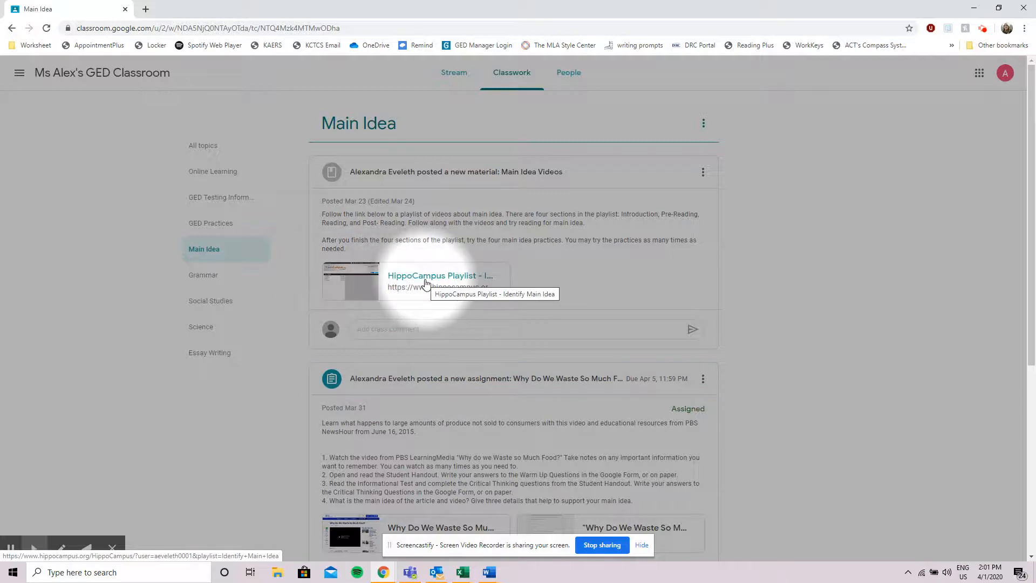
pyautogui.scroll(-3)
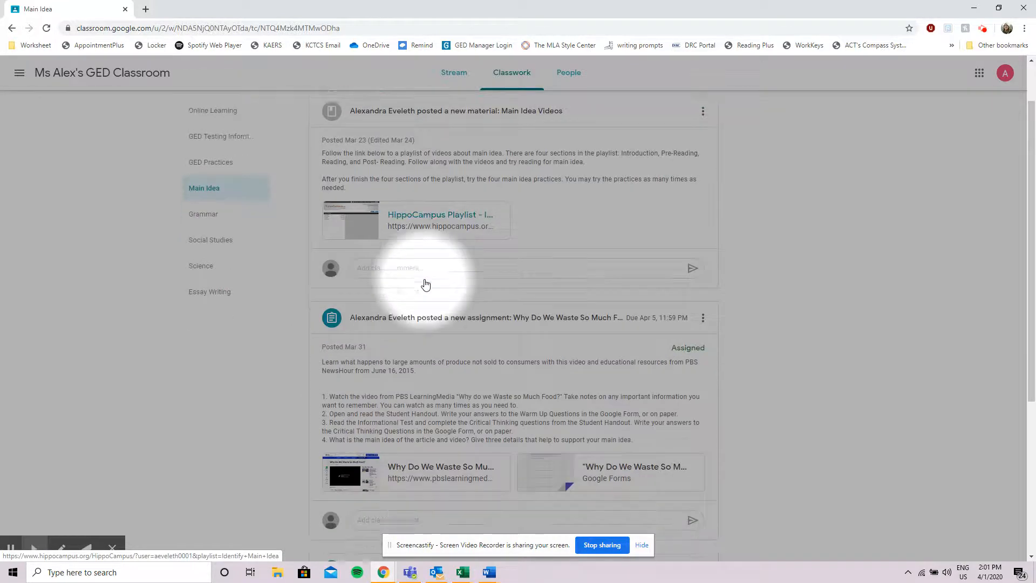
pyautogui.scroll(-3)
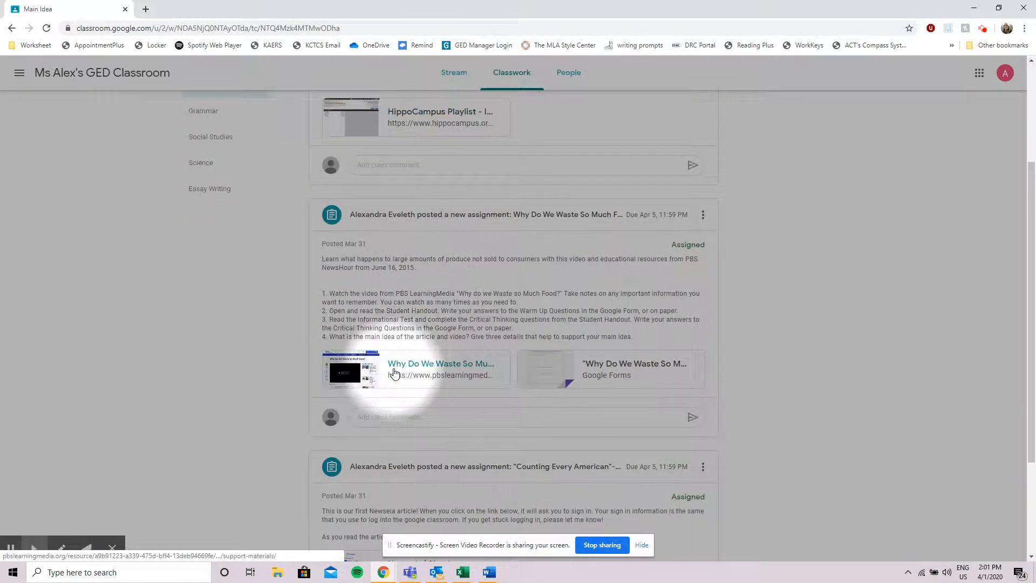
pyautogui.moveTo(476, 370)
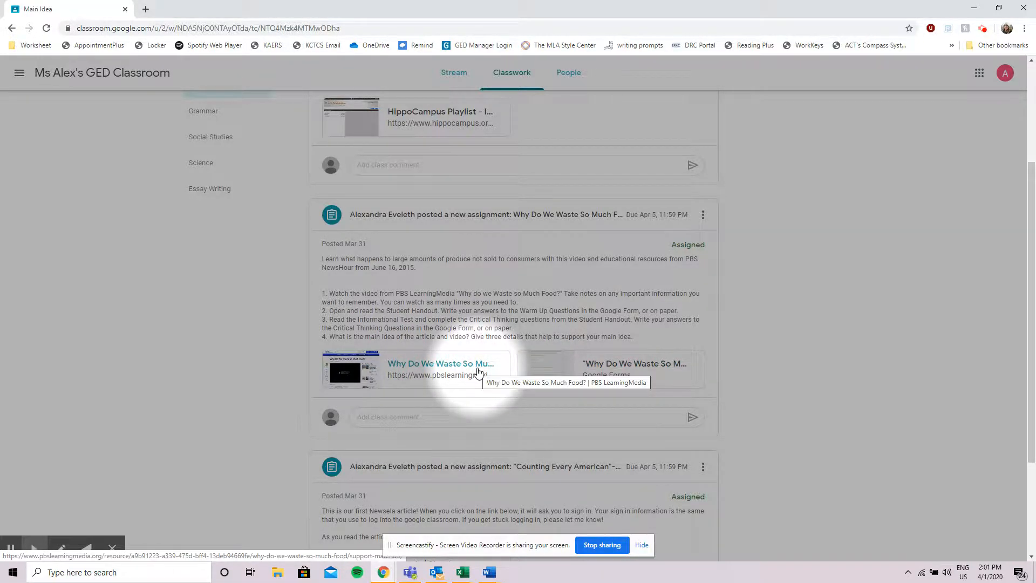
pyautogui.moveTo(395, 383)
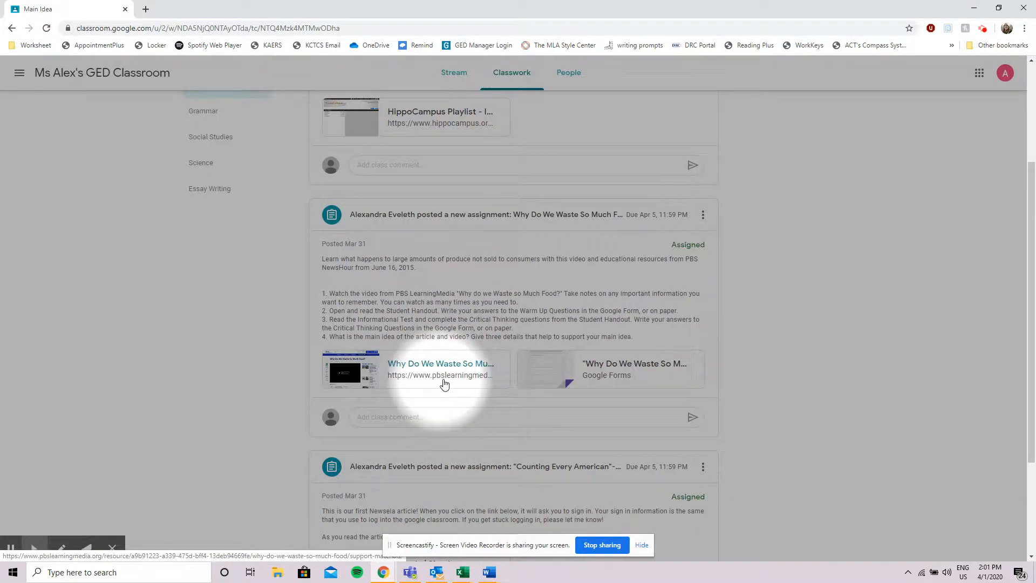
pyautogui.moveTo(606, 374)
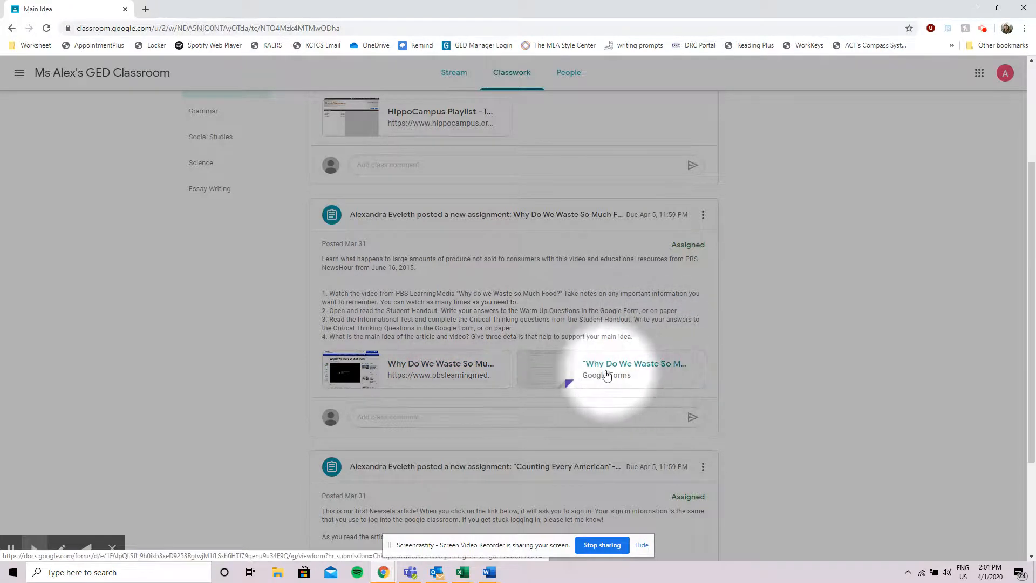
pyautogui.moveTo(607, 376)
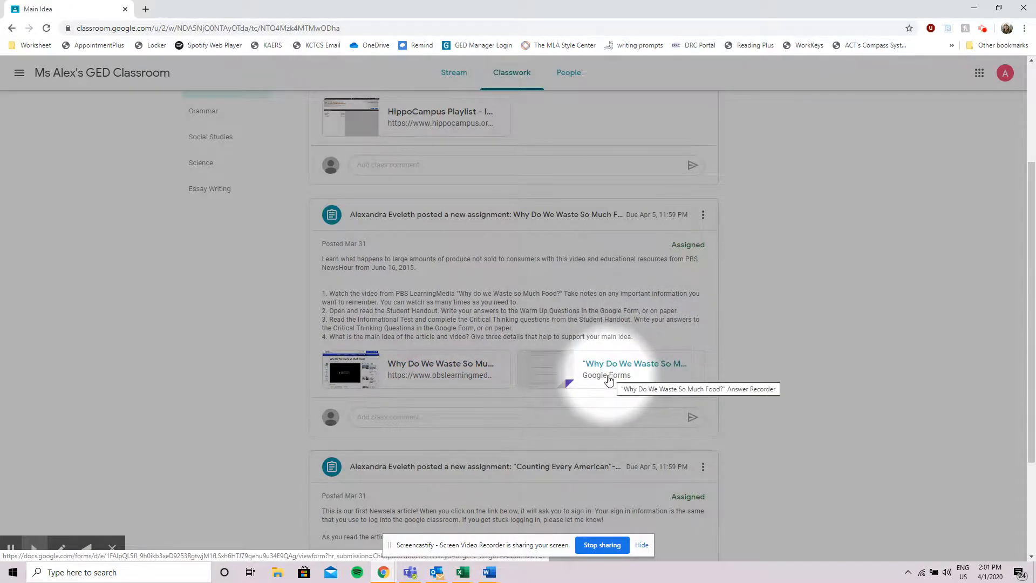
pyautogui.moveTo(625, 375)
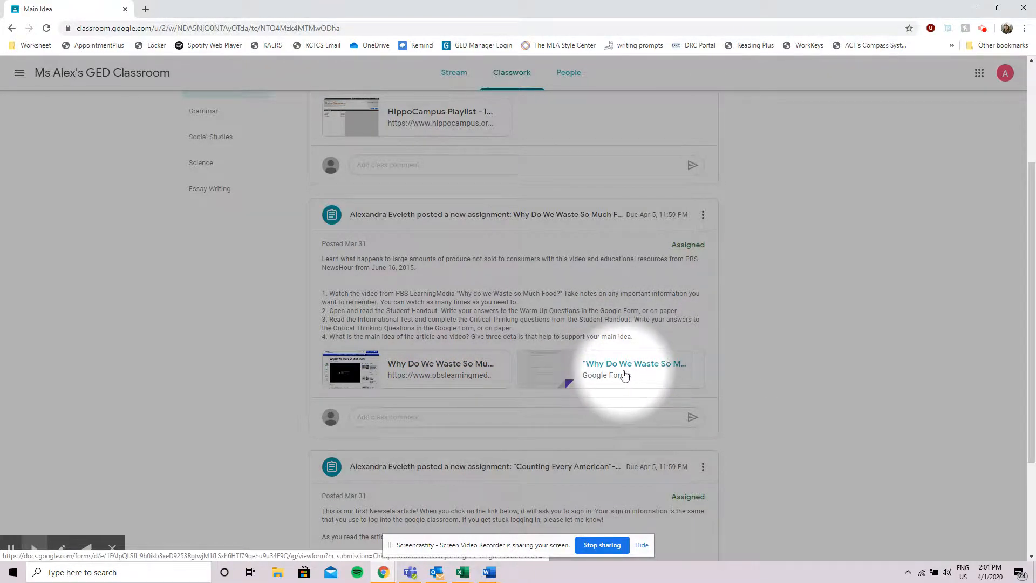
pyautogui.moveTo(625, 374)
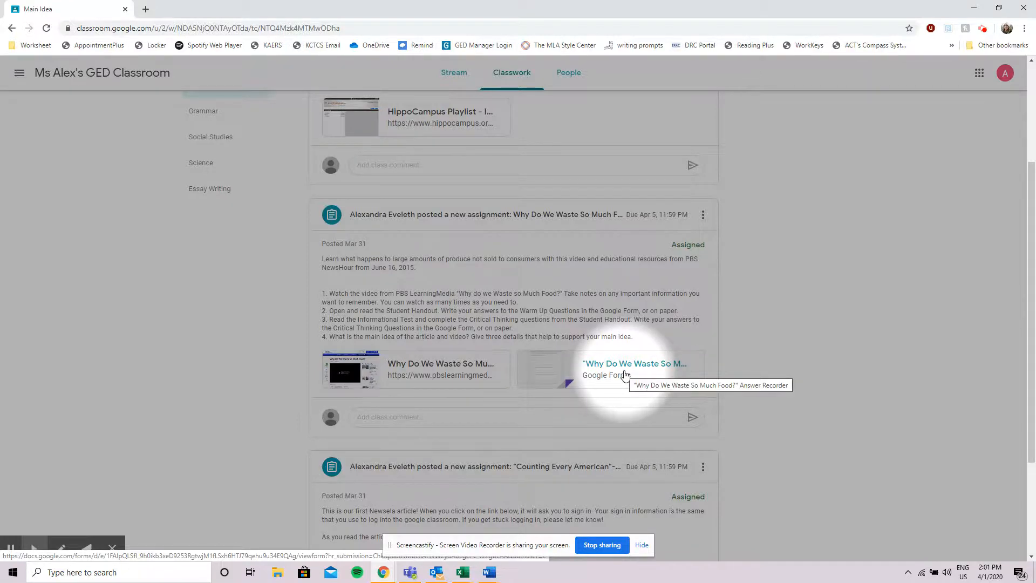
pyautogui.scroll(3)
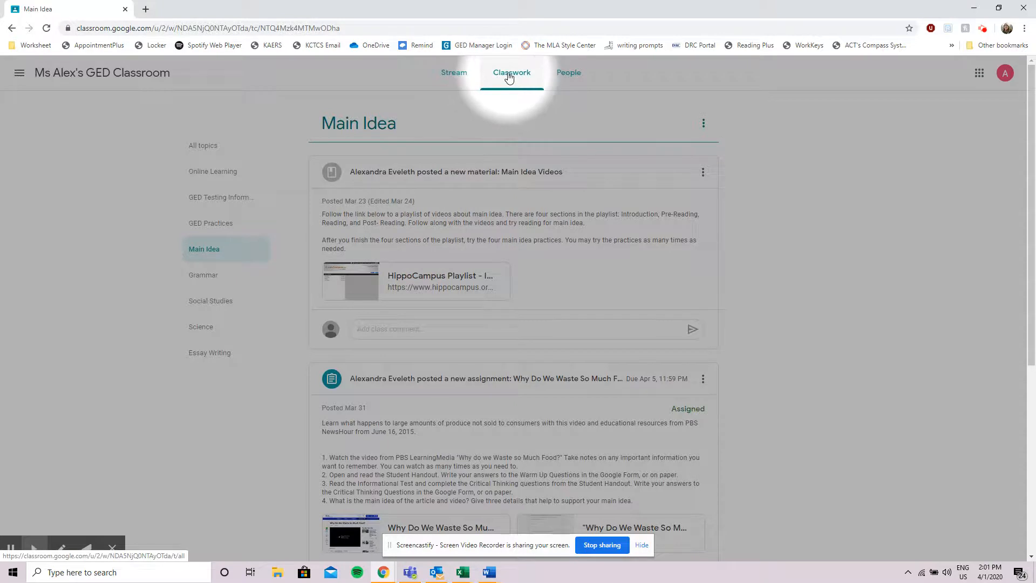
# Step: Show classwork from all topics again, starting with Online Learning
pyautogui.click(203, 146)
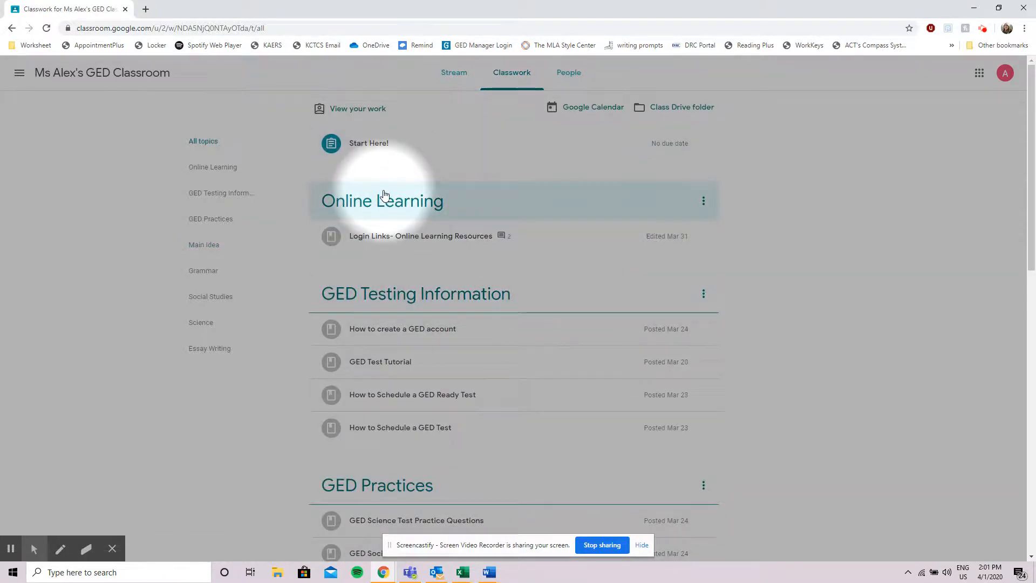
pyautogui.moveTo(362, 163)
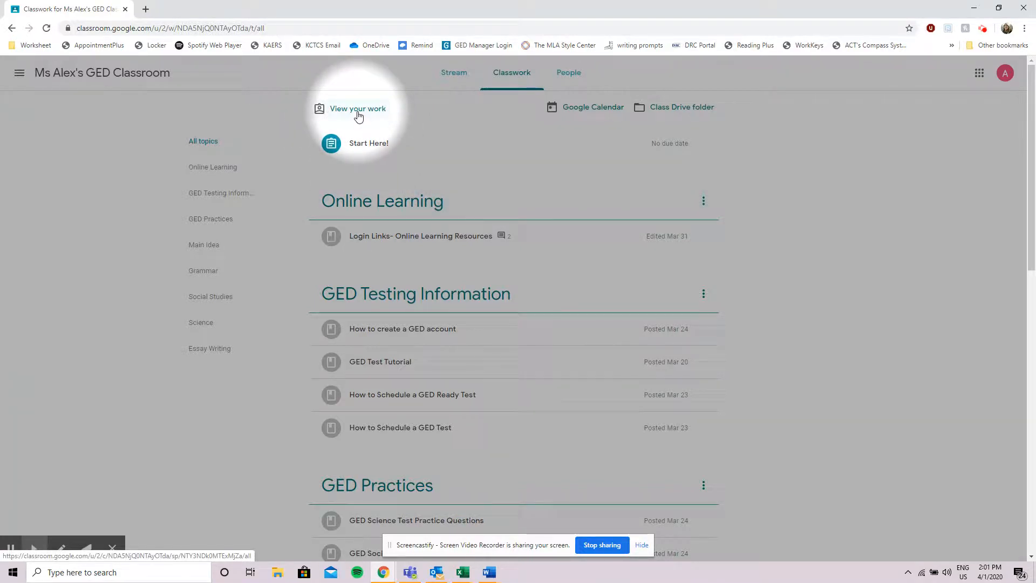
pyautogui.moveTo(367, 119)
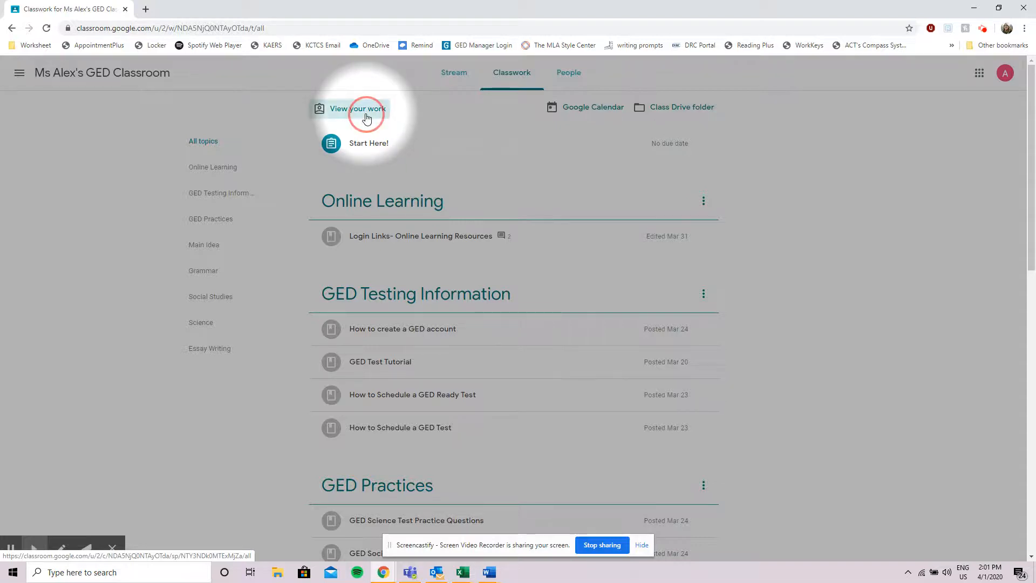
pyautogui.click(358, 108)
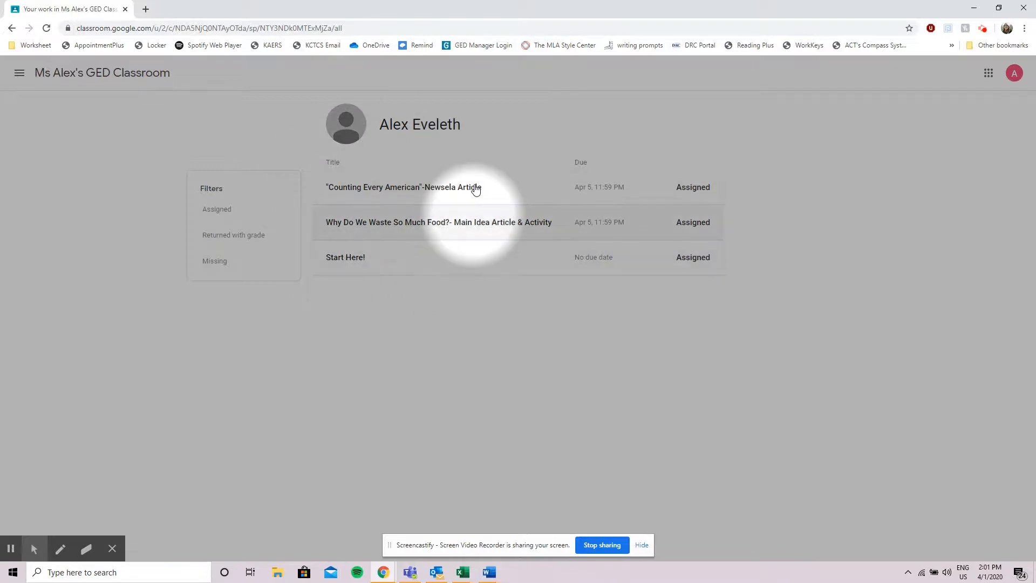
pyautogui.moveTo(235, 190)
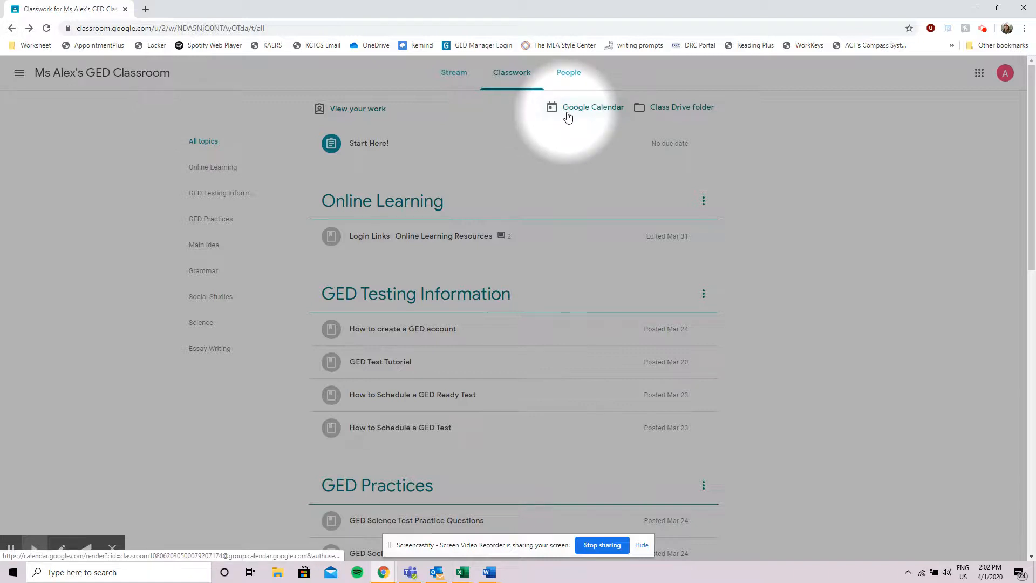
pyautogui.moveTo(664, 119)
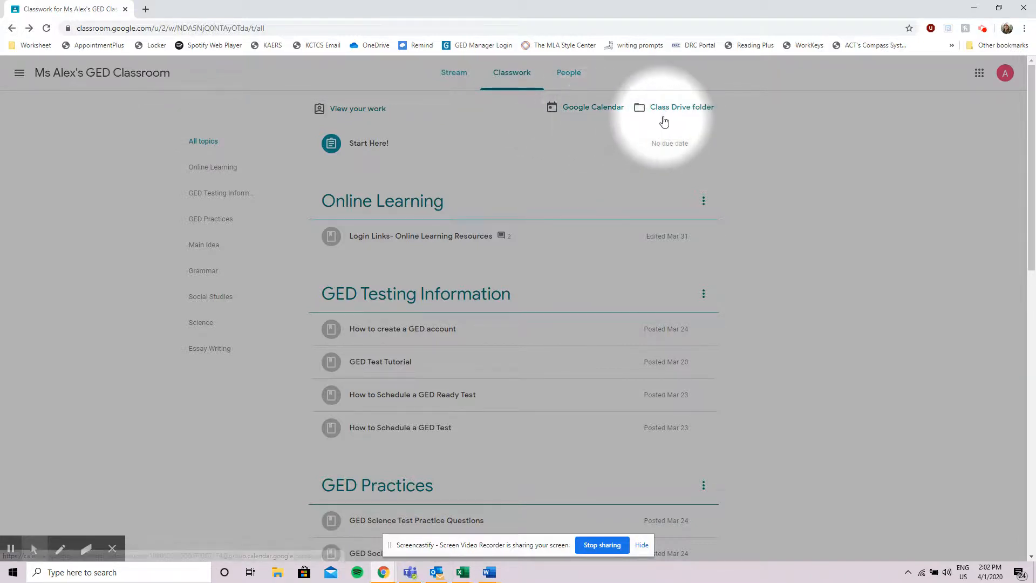
pyautogui.moveTo(585, 121)
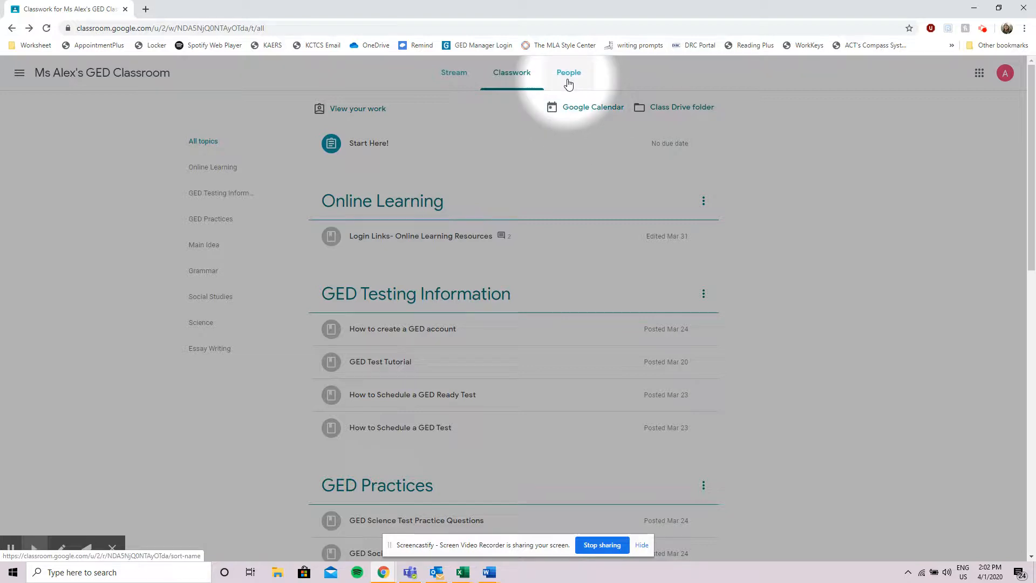
# Step: Show the People roster listing the two teachers and classmates
pyautogui.click(569, 73)
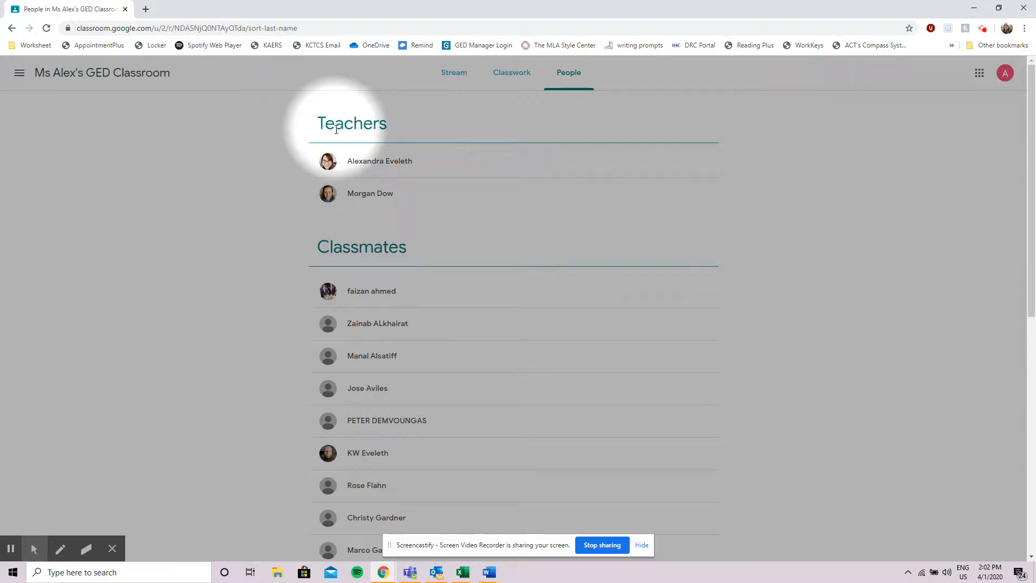
pyautogui.moveTo(361, 265)
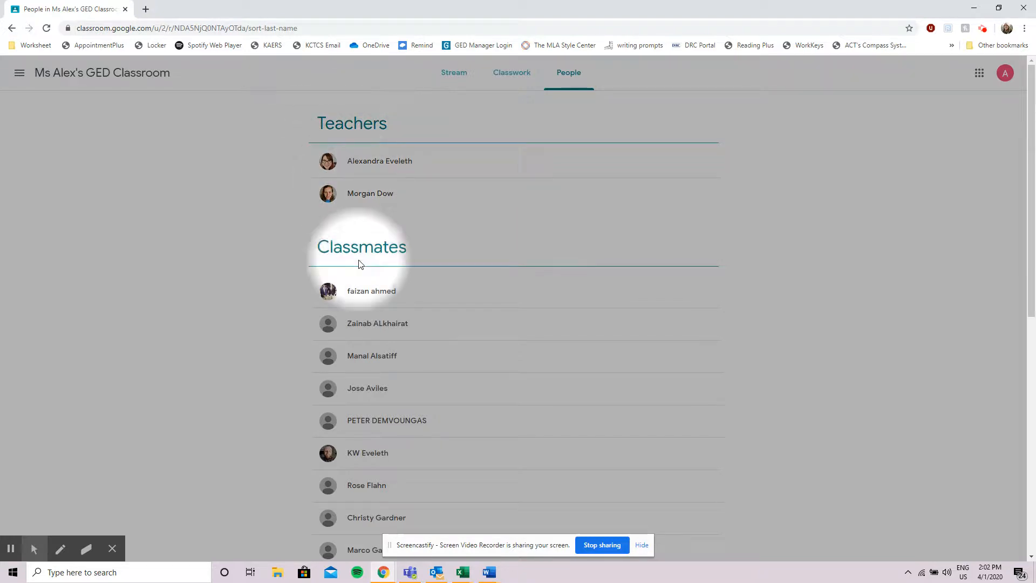
pyautogui.moveTo(323, 350)
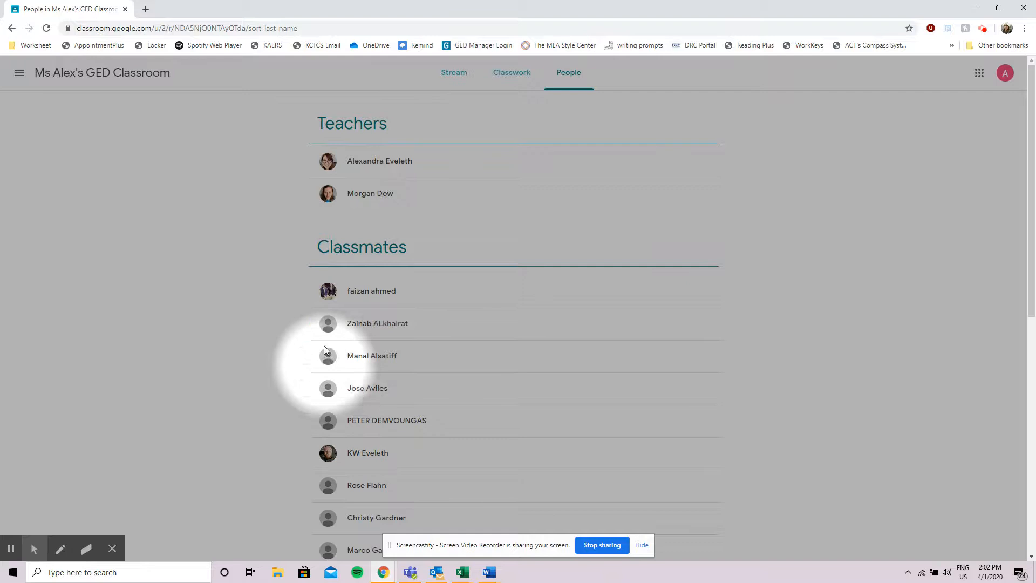
pyautogui.moveTo(337, 248)
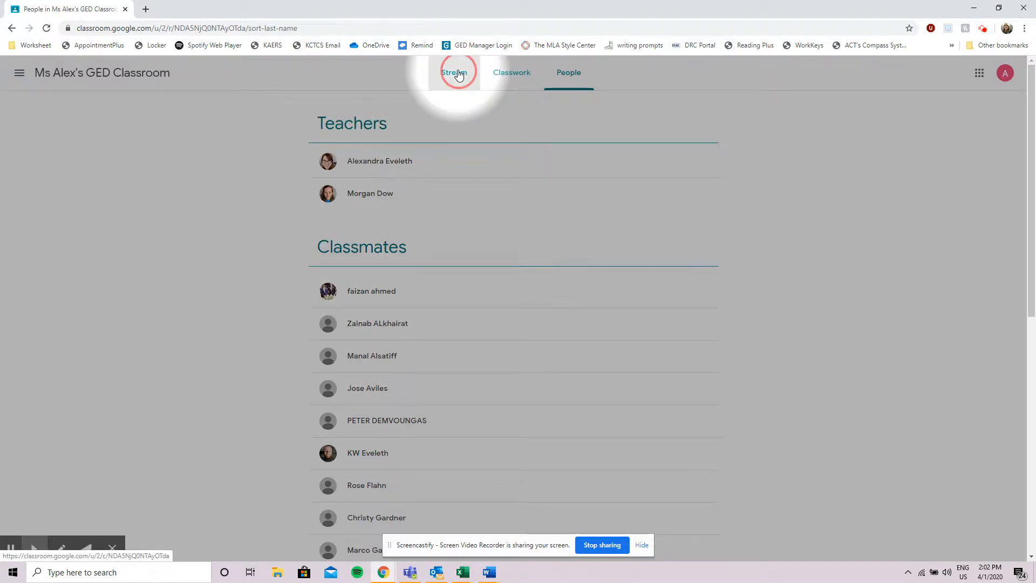
# Step: Return to the class stream and open the navigation menu of enrolled classes
pyautogui.click(454, 72)
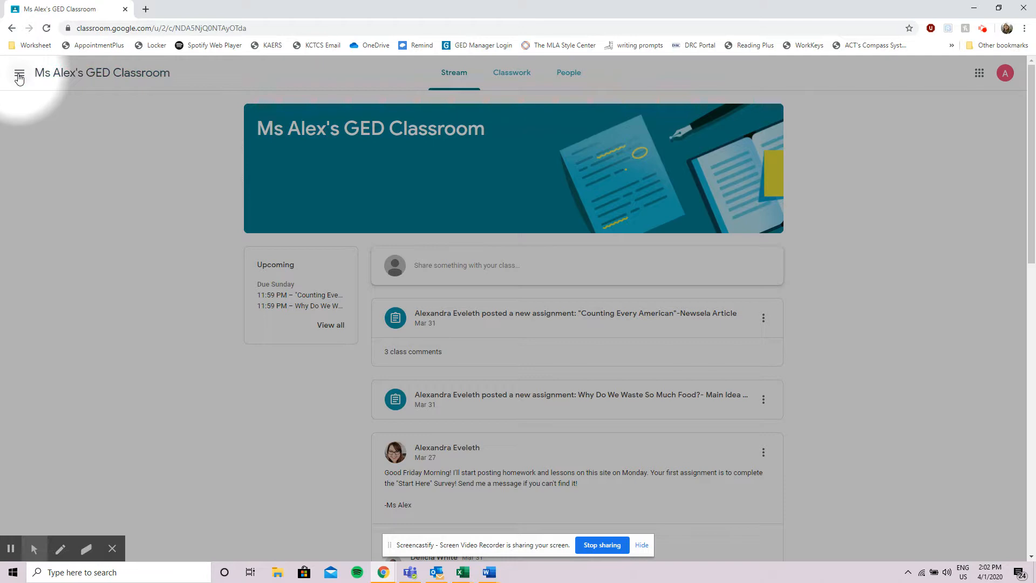
pyautogui.click(18, 72)
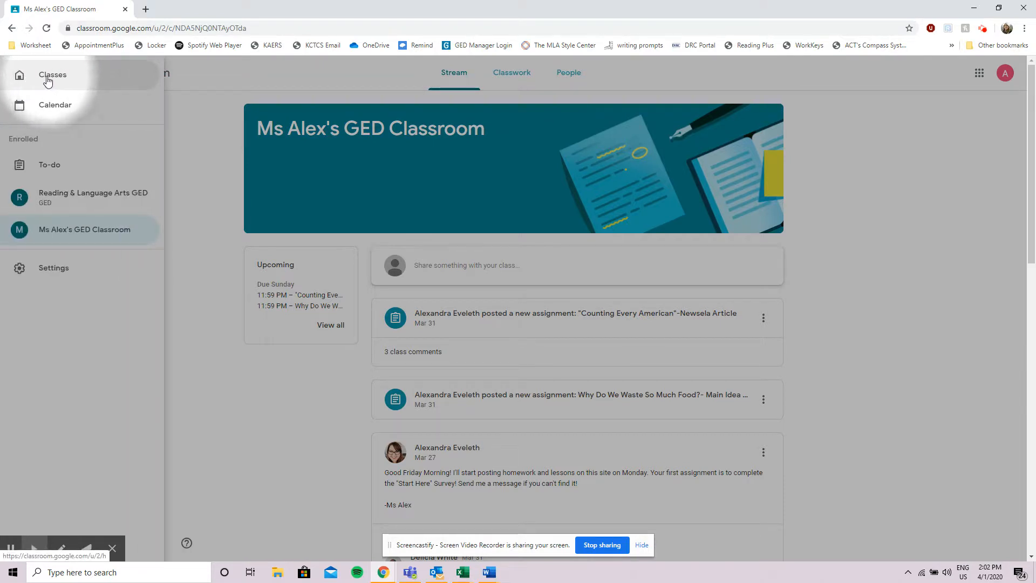
# Step: Go to the Classes overview showing both enrolled class cards
pyautogui.click(51, 75)
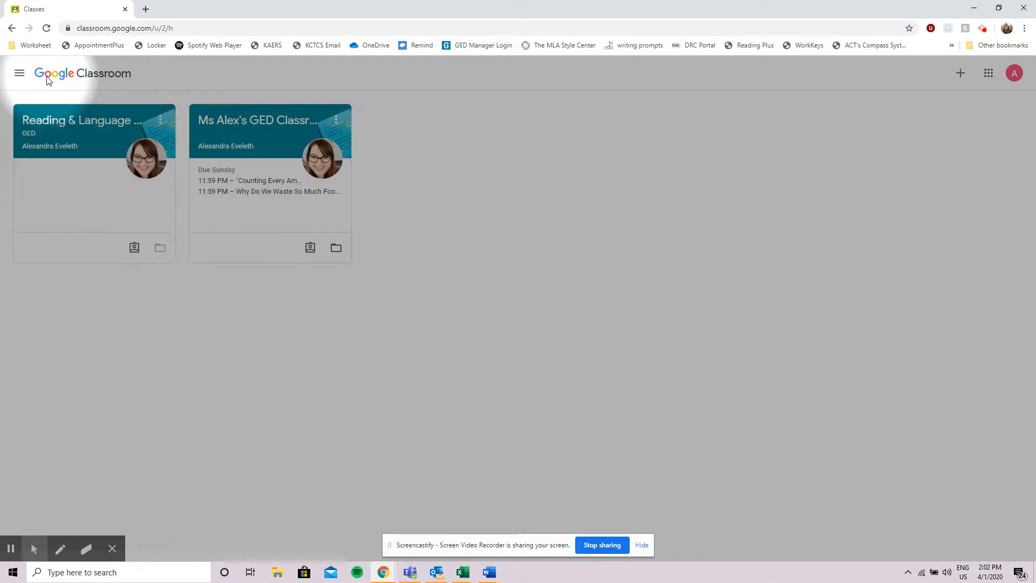
pyautogui.moveTo(220, 120)
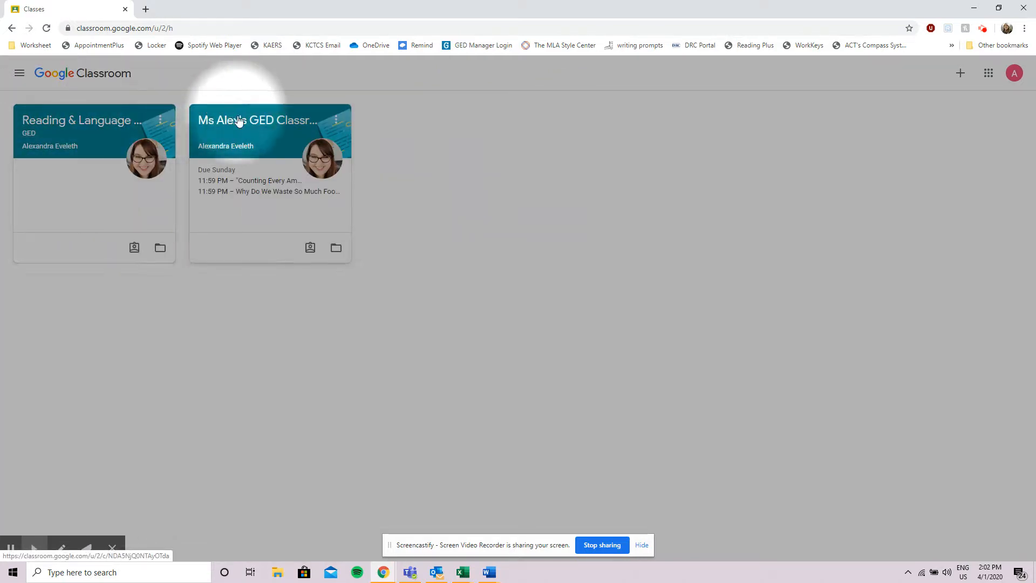
pyautogui.moveTo(93, 120)
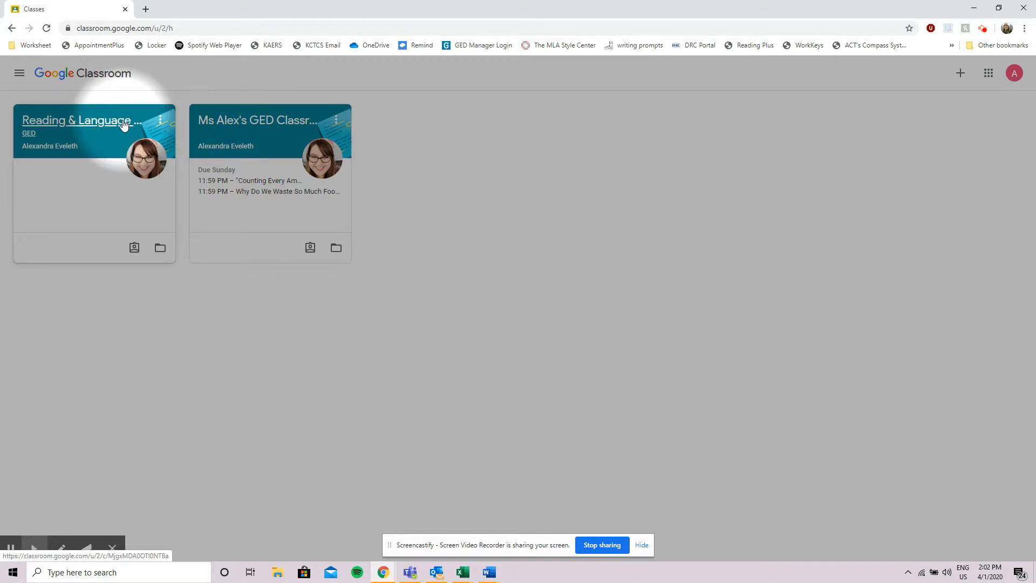
pyautogui.moveTo(257, 136)
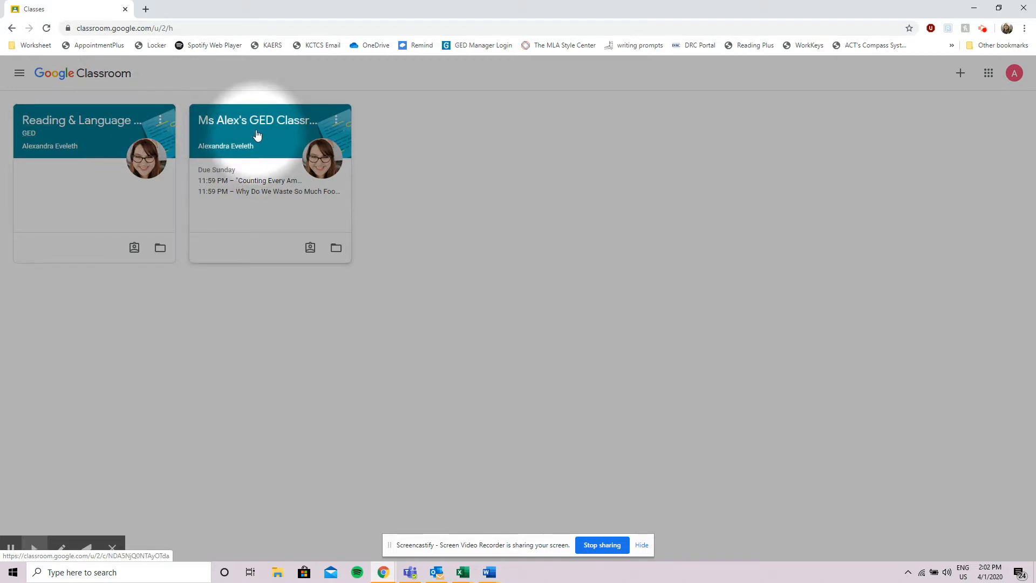
# Step: Open Ms Alex's GED Classroom from its card and land on its stream
pyautogui.click(257, 119)
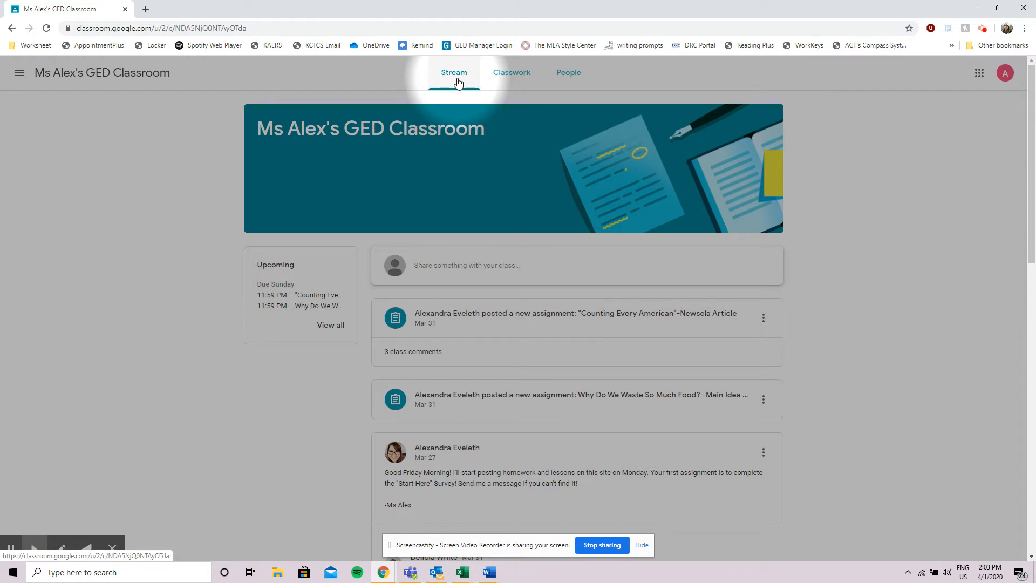
pyautogui.moveTo(379, 147)
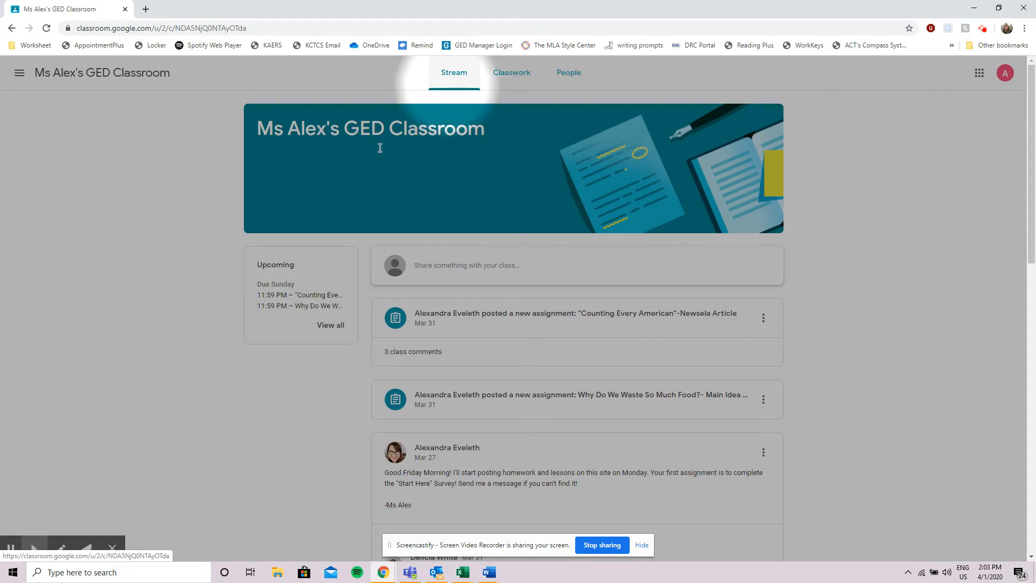